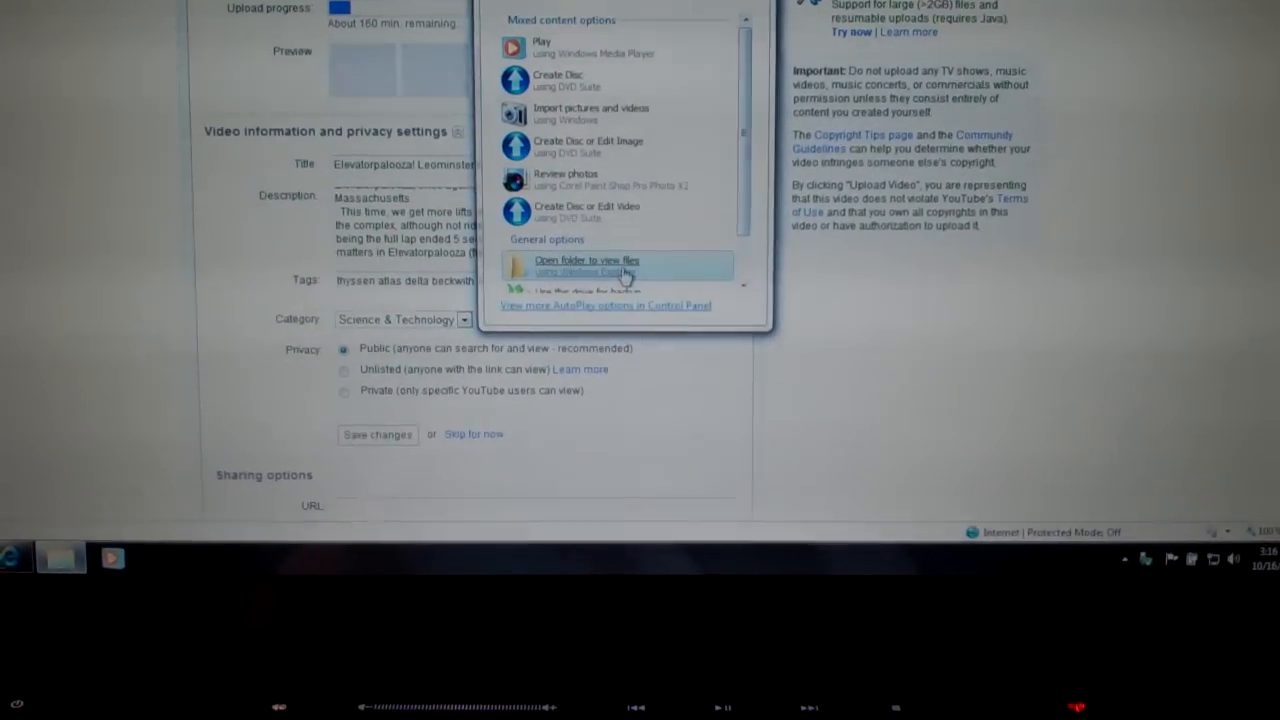
Open My Passport (F:) from the AutoPlay dialog to view its folders
left_click(586, 266)
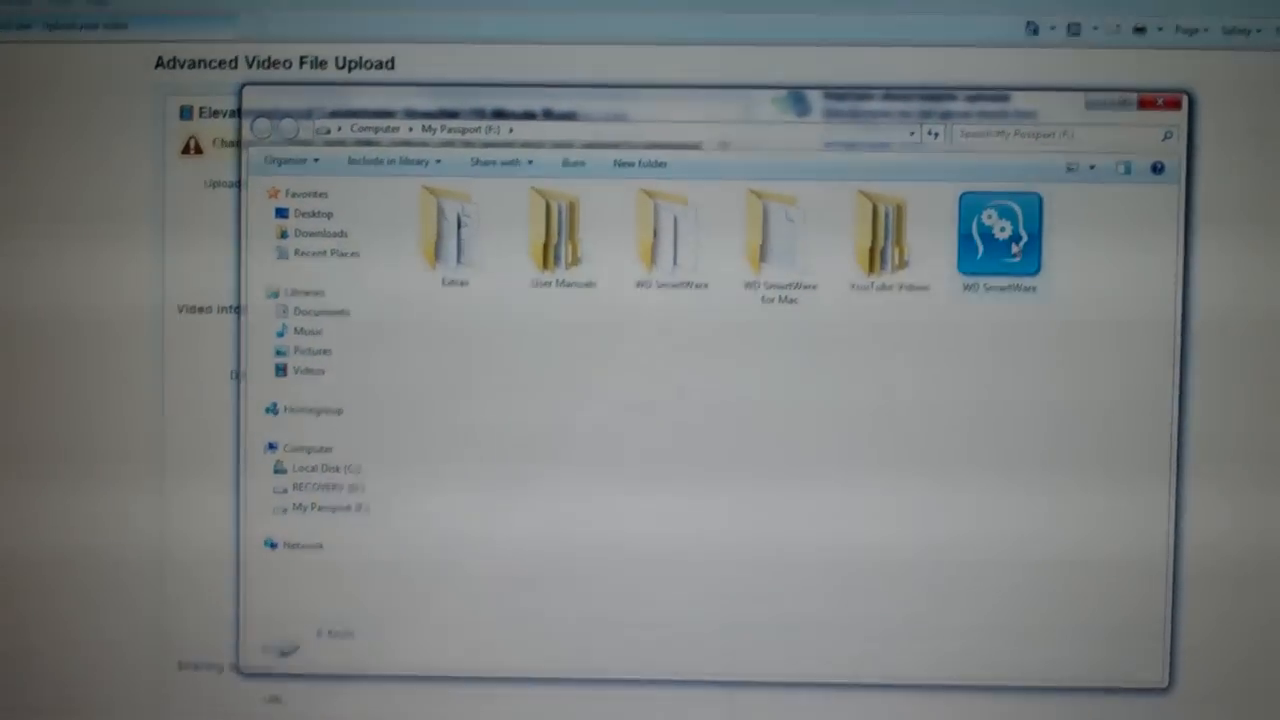
mouse_move(875, 205)
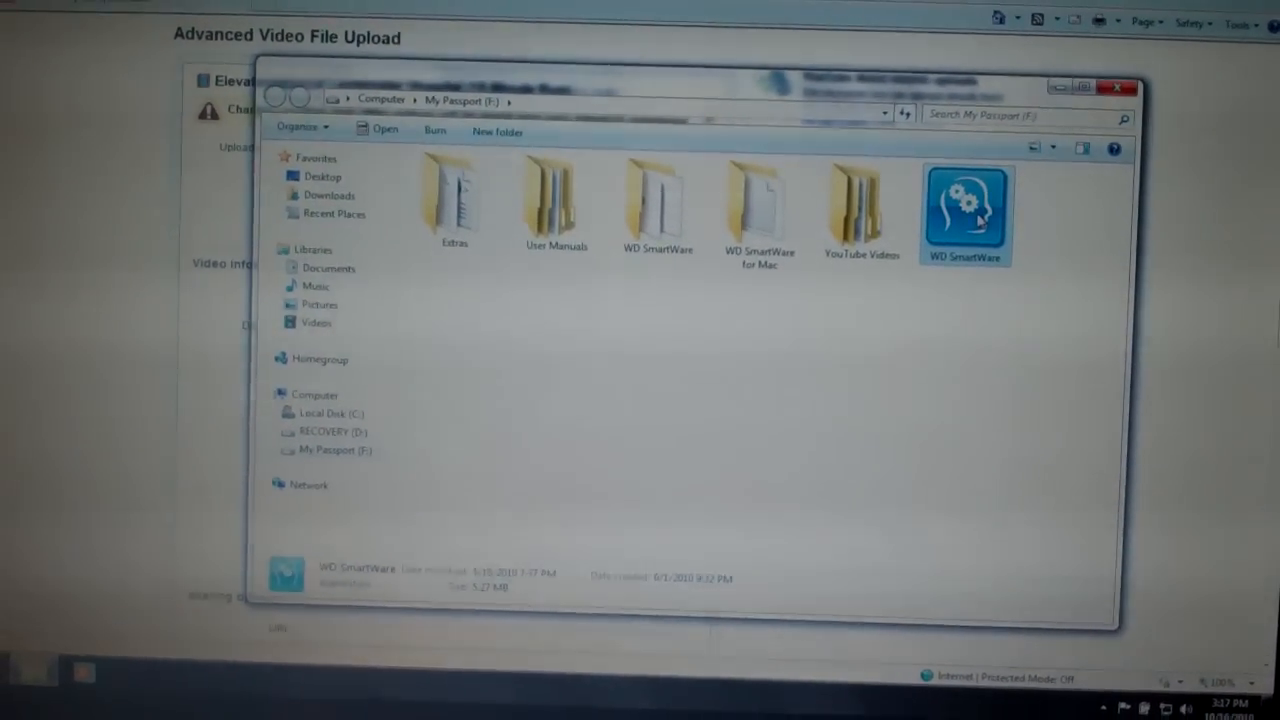
double_click(965, 210)
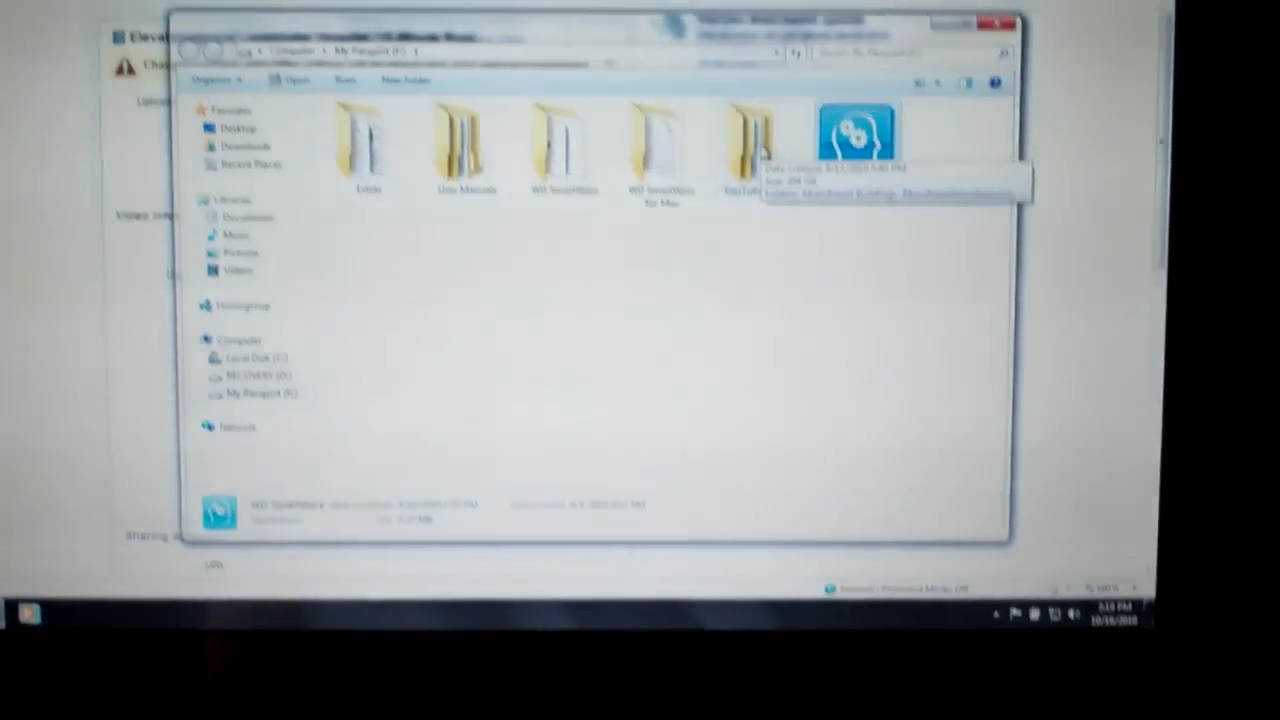
Open the YouTube Videos folder and then one of its video category subfolders
double_click(745, 140)
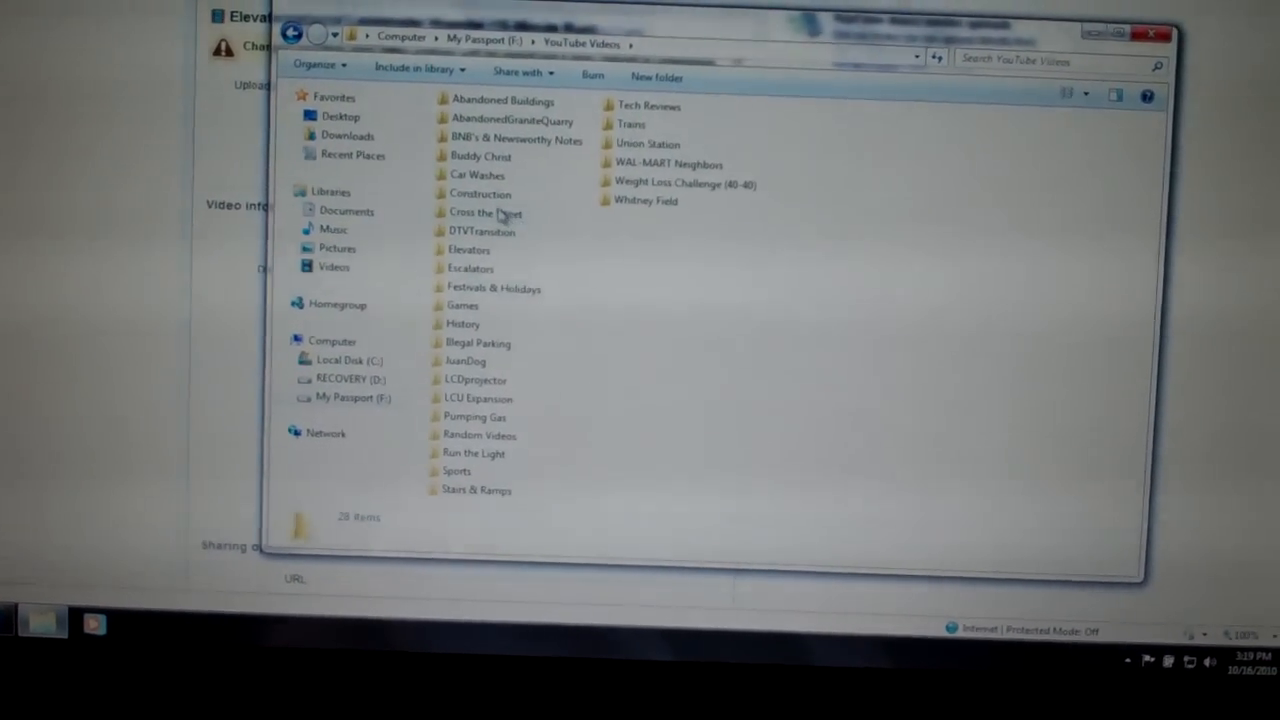
double_click(480, 193)
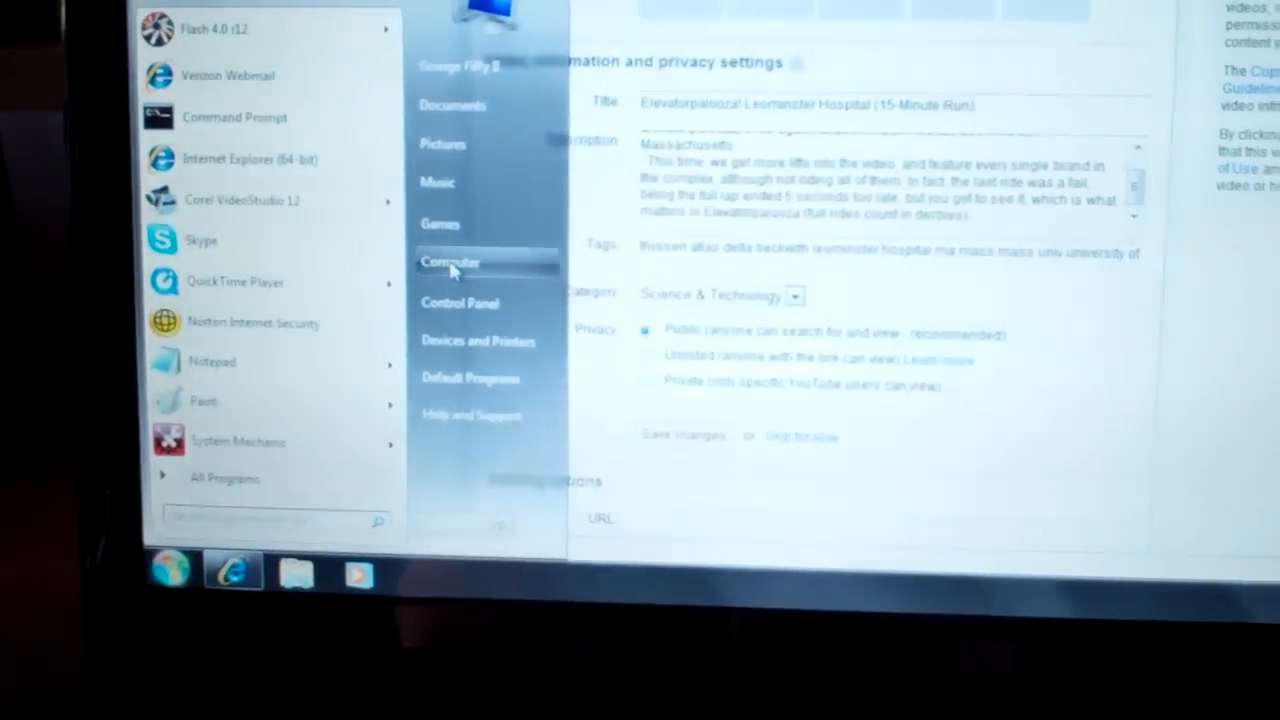
Open the English User Manual PDF from My Passport's User Manuals folder
left_click(450, 262)
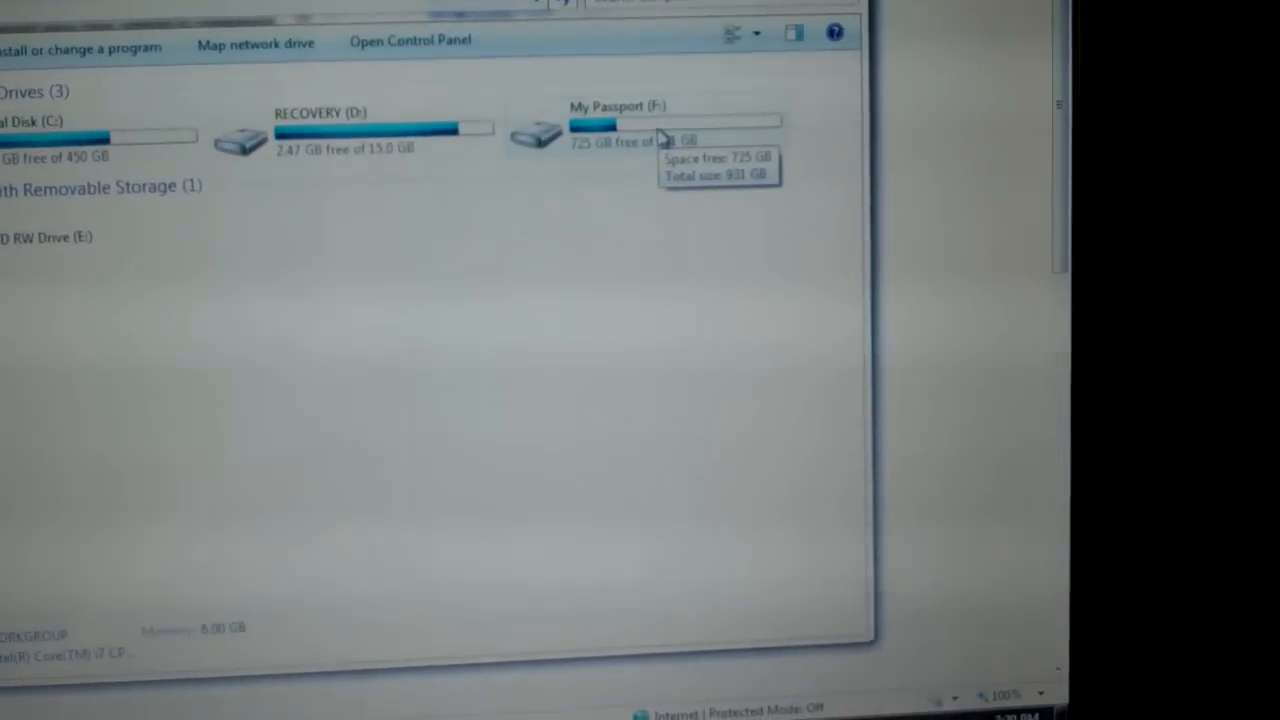
double_click(620, 135)
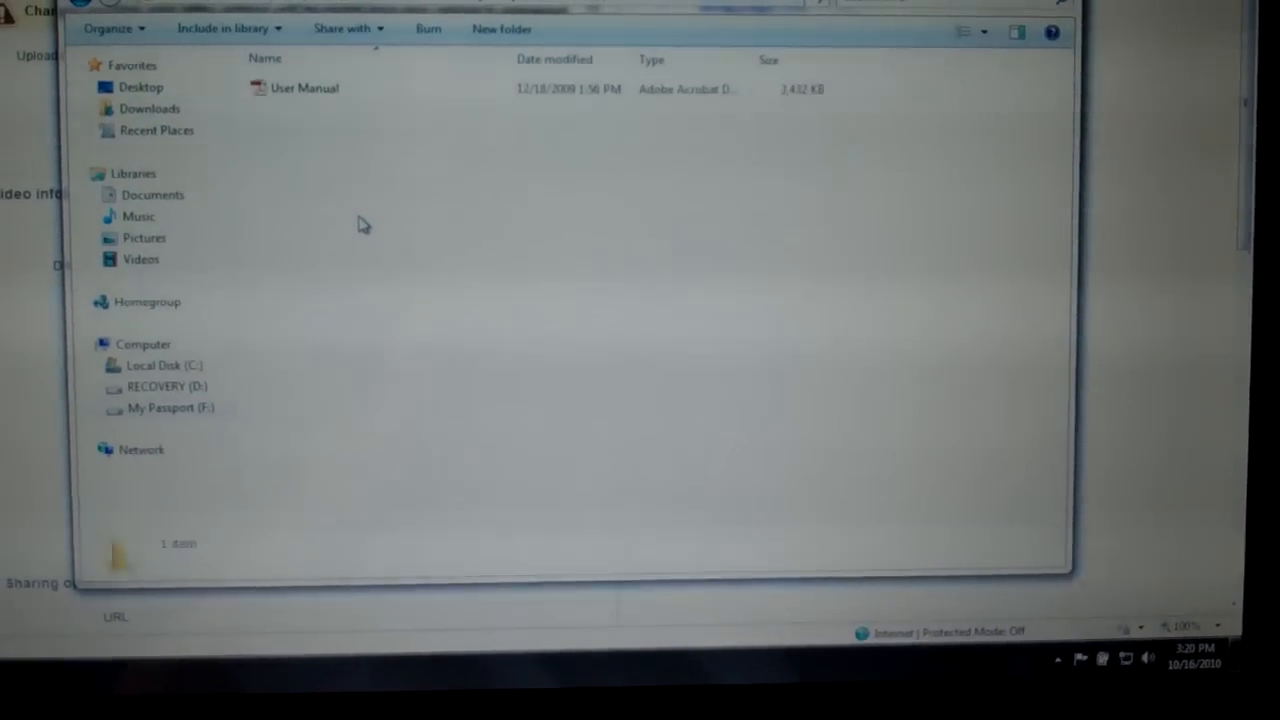
left_click(305, 88)
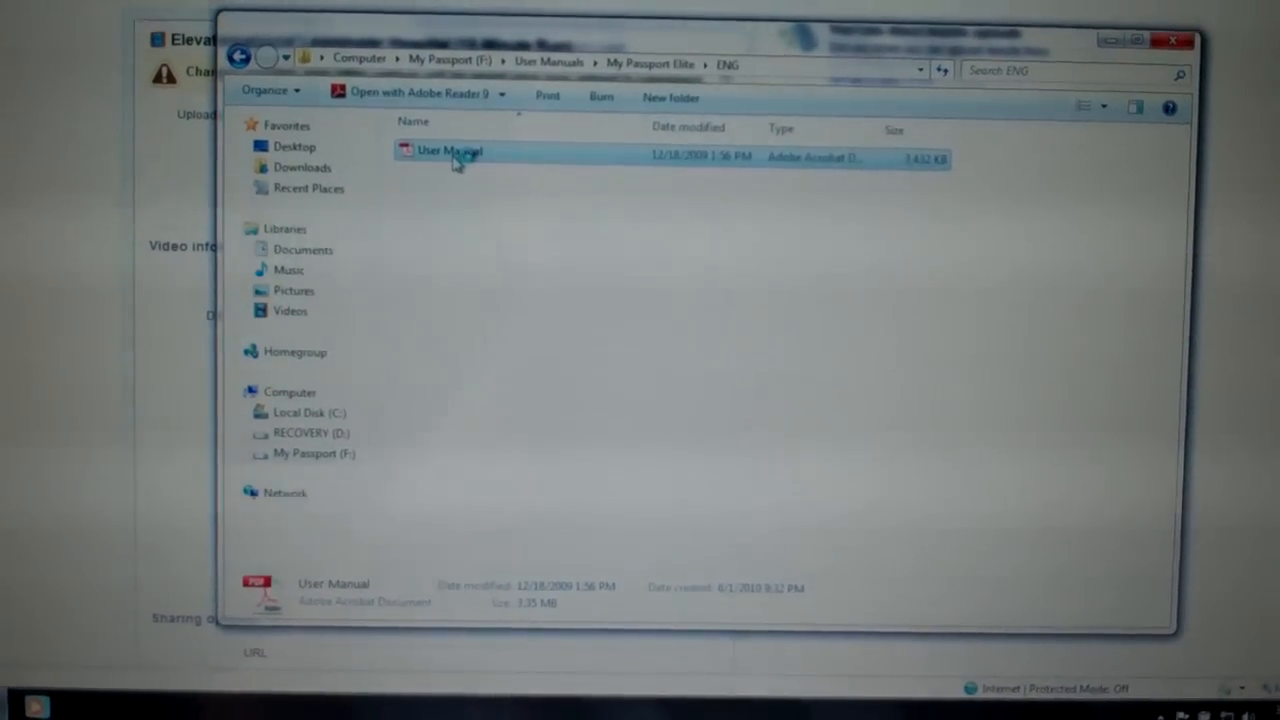
double_click(449, 151)
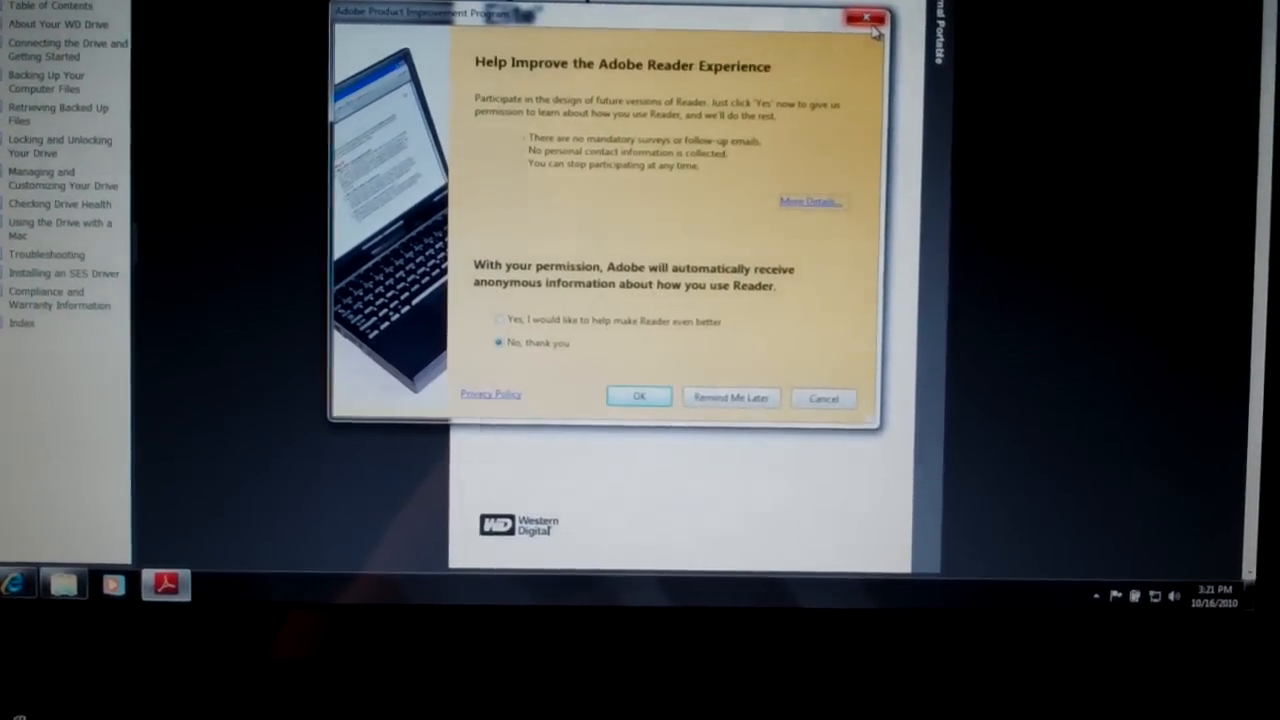
Dismiss Adobe's improvement-program prompt and scroll to the Virtual CD Manager steps
left_click(864, 18)
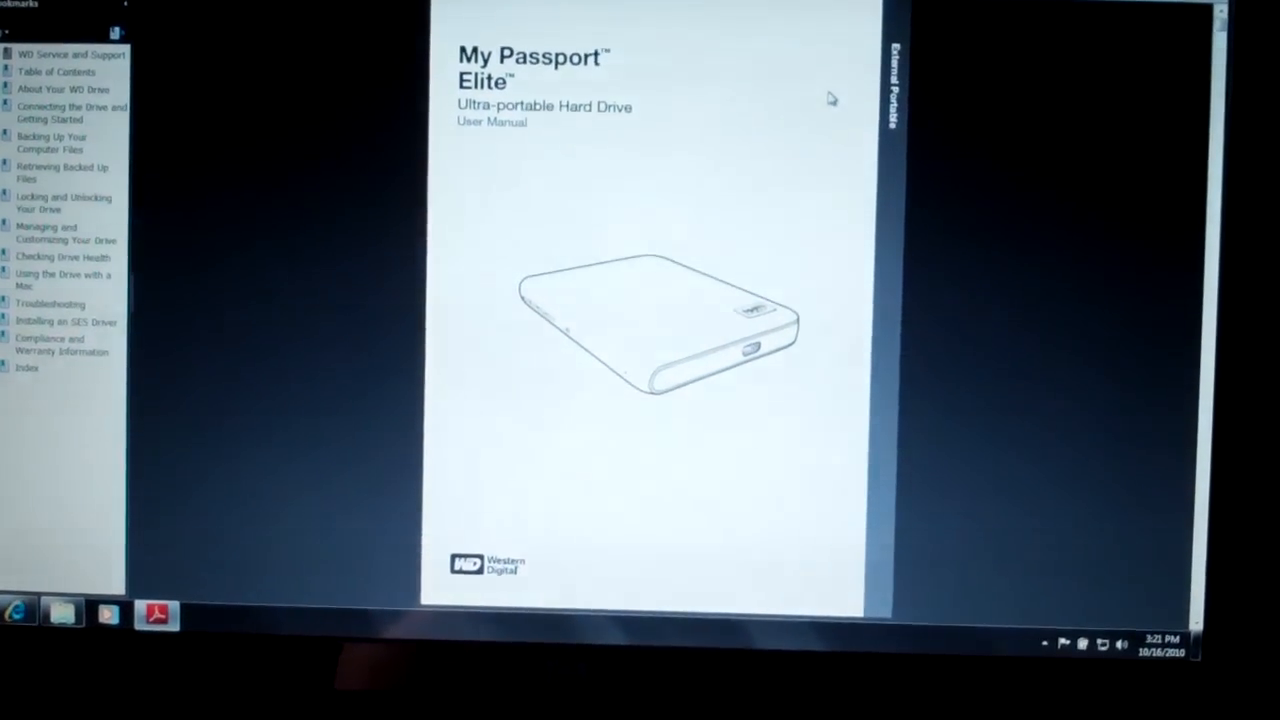
scroll("down", 3)
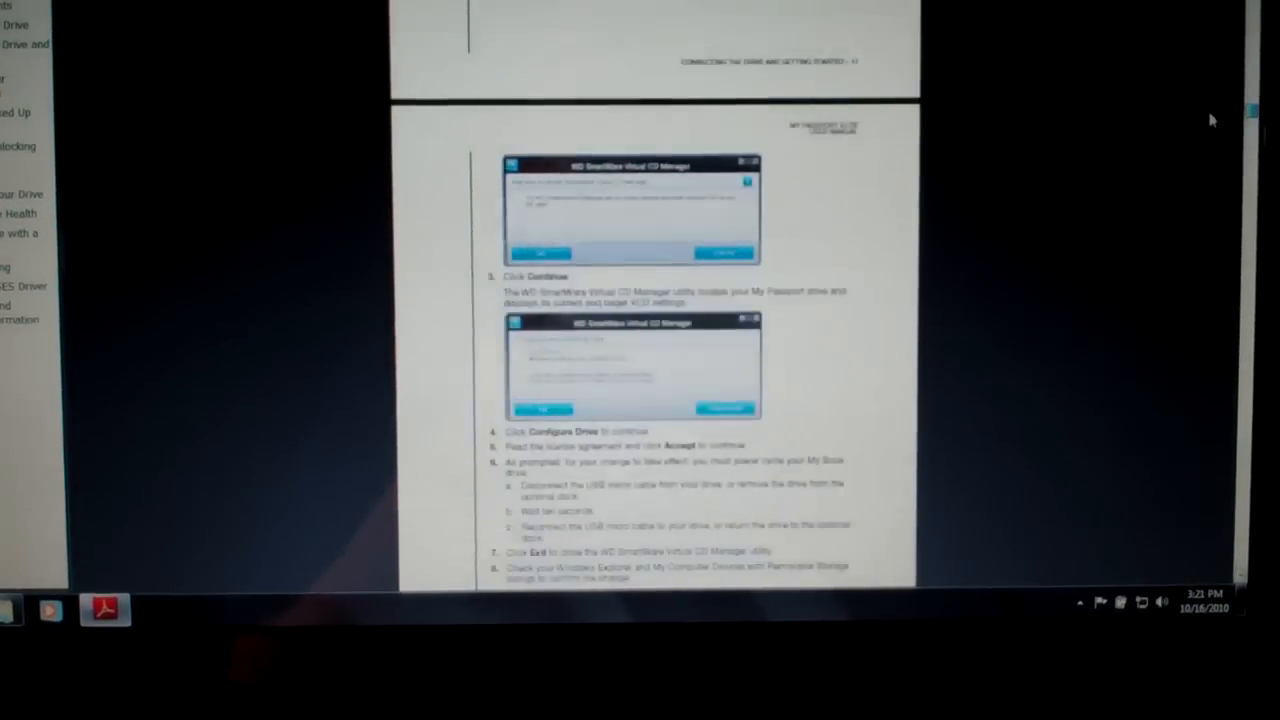